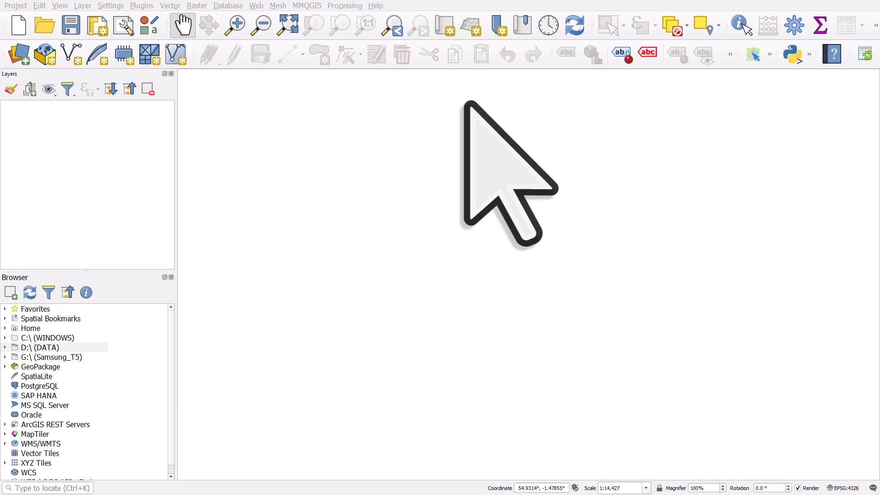
mouse_move(480, 169)
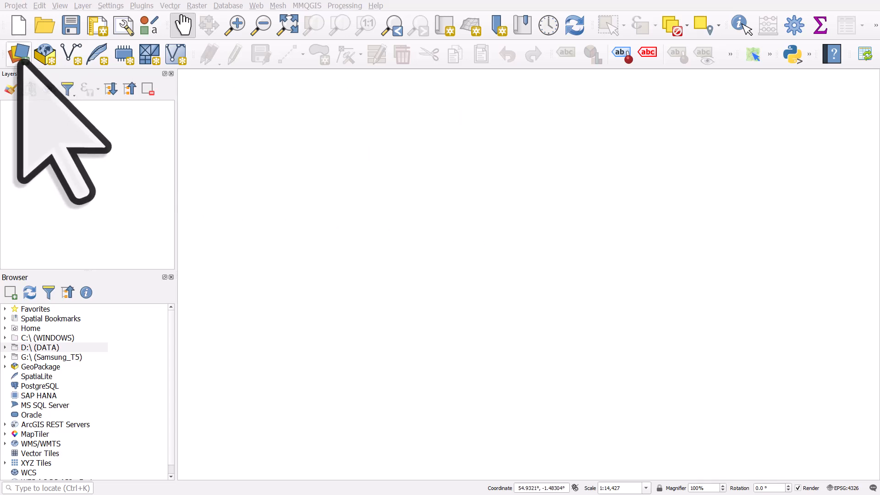
- Bring up the Data Source Manager on its Vector page with file source type
click(19, 53)
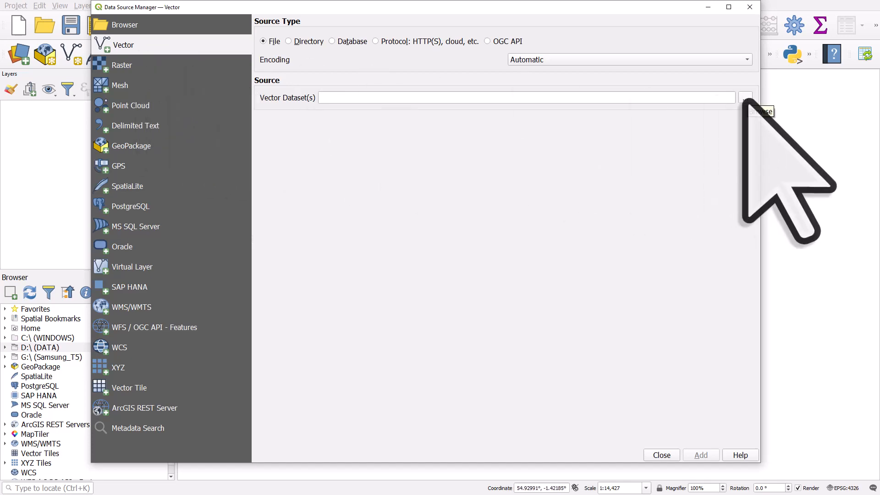
- Browse D:\Youtube\files for a vector dataset, then cancel without choosing one
click(744, 97)
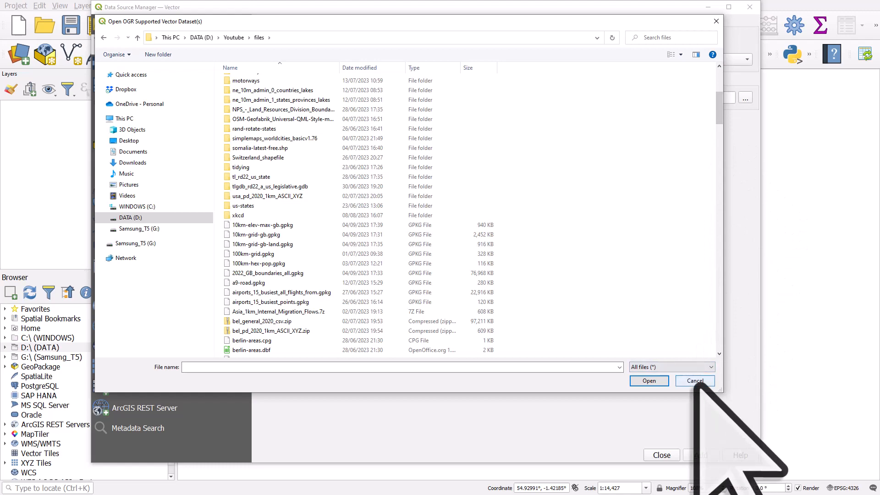
click(694, 381)
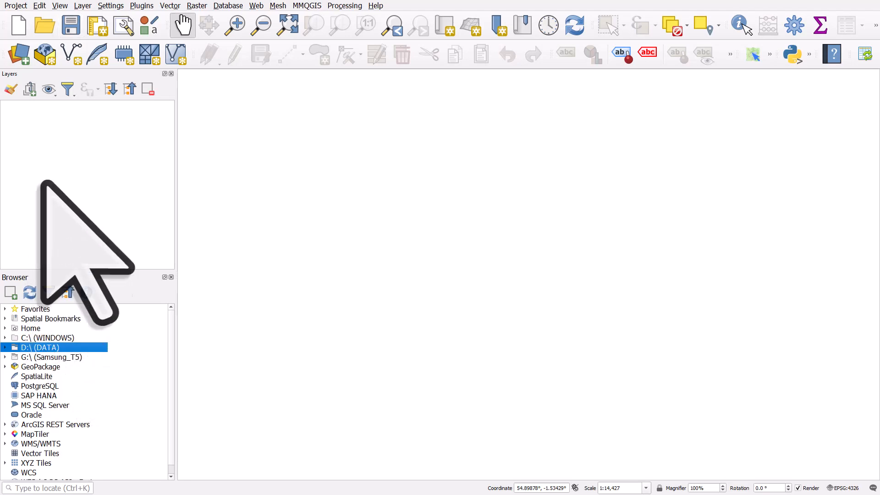
click(60, 6)
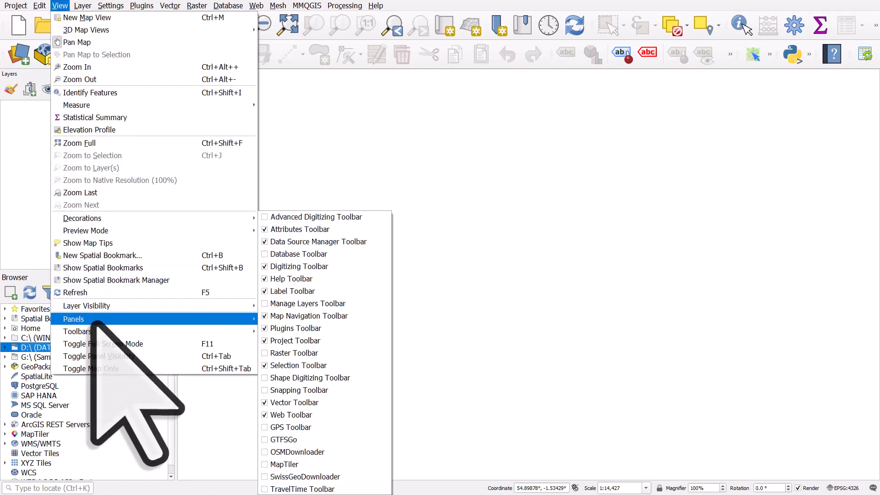
mouse_move(73, 319)
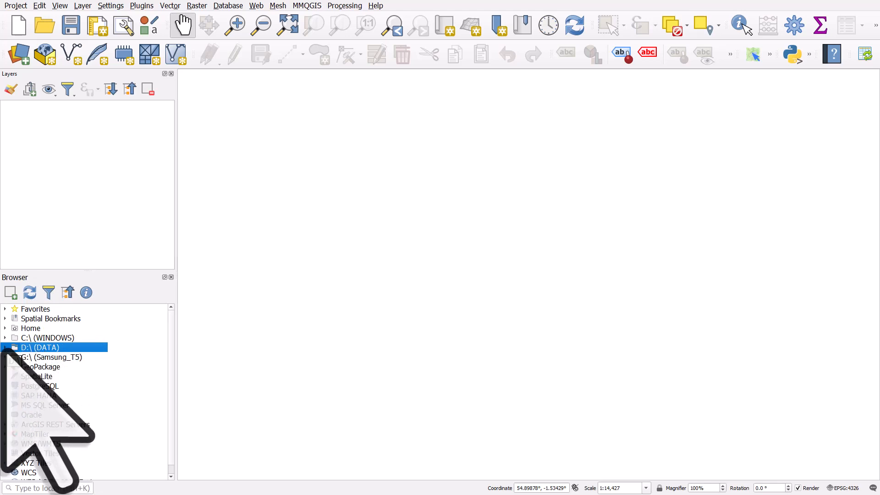
- Expand the D: drive in the Browser and bring up the context menu of the files folder
double_click(38, 347)
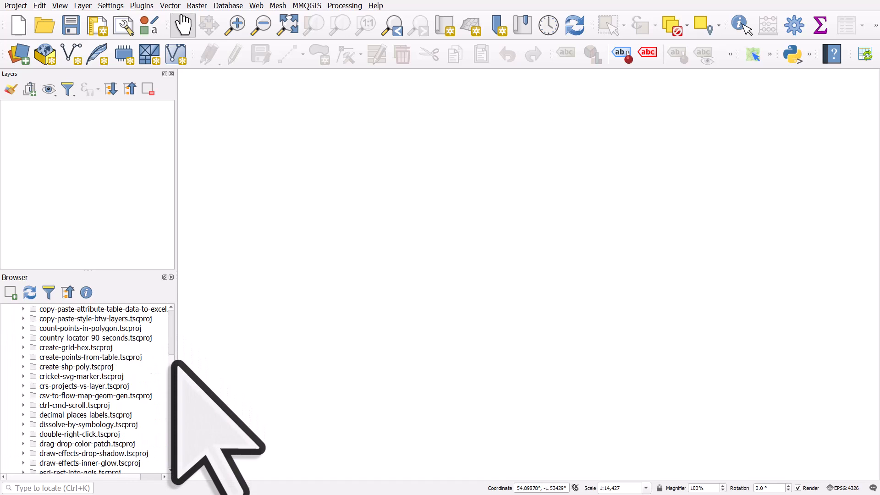
scroll(down, 3)
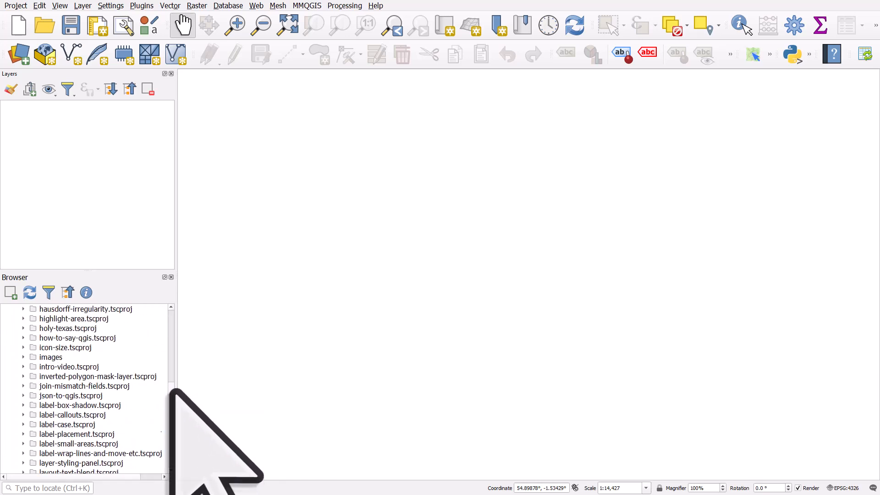
scroll(down, 3)
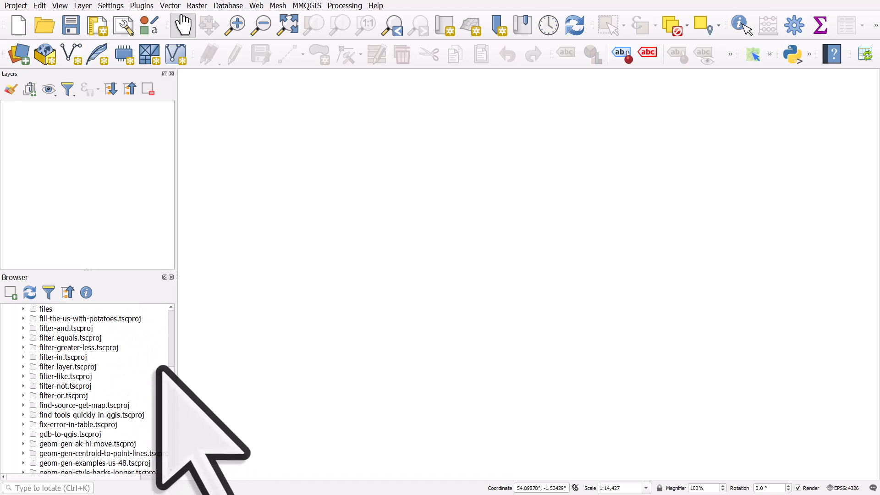
click(45, 309)
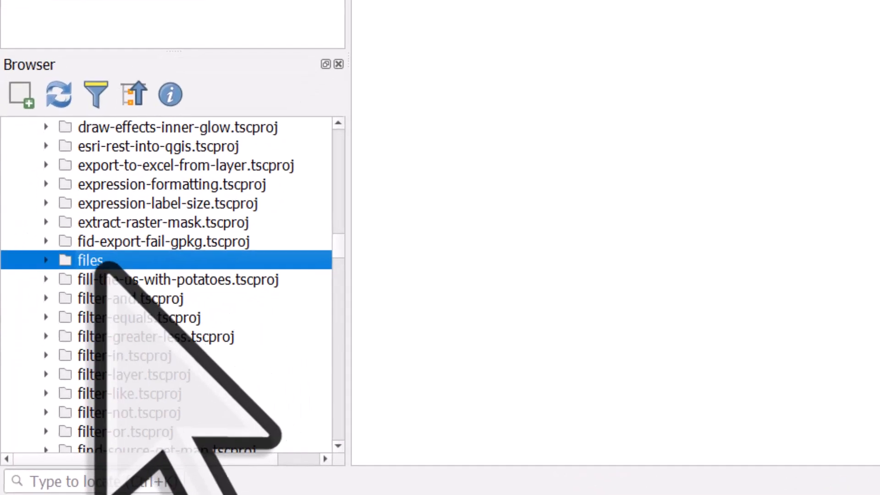
right_click(90, 260)
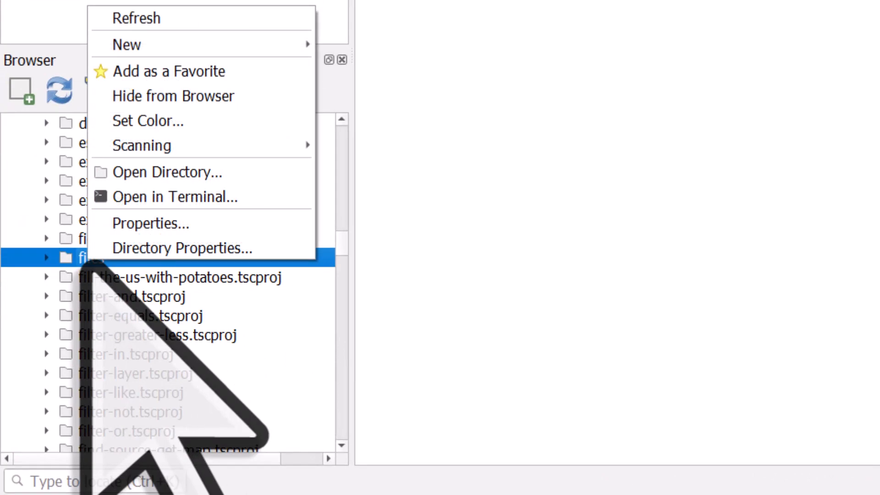
mouse_move(169, 72)
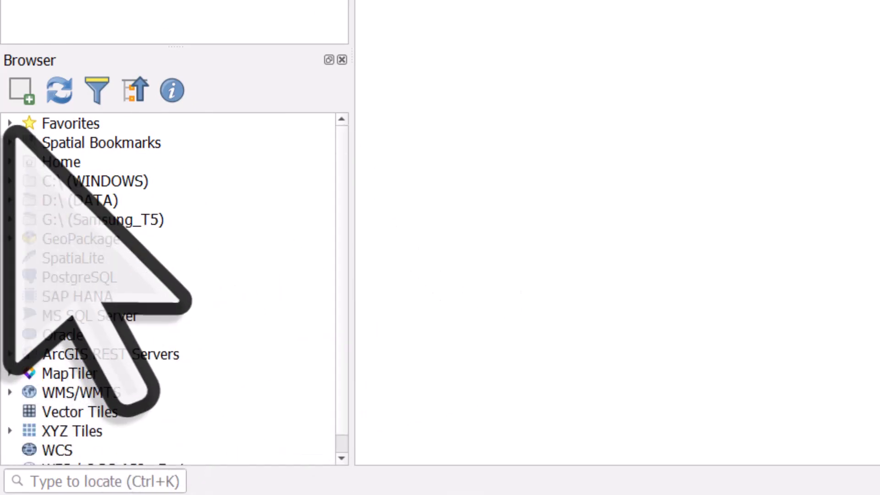
- Expand Favorites and the D:\Youtube\files favourite to list its datasets
click(10, 123)
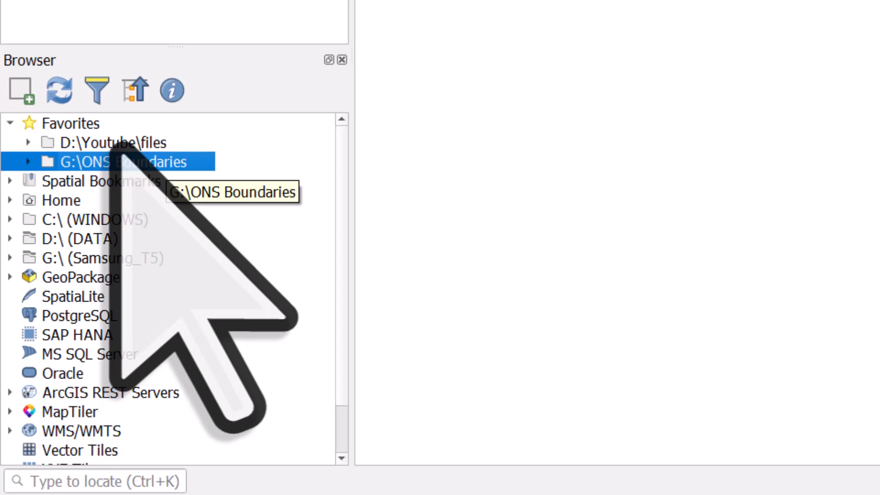
click(111, 142)
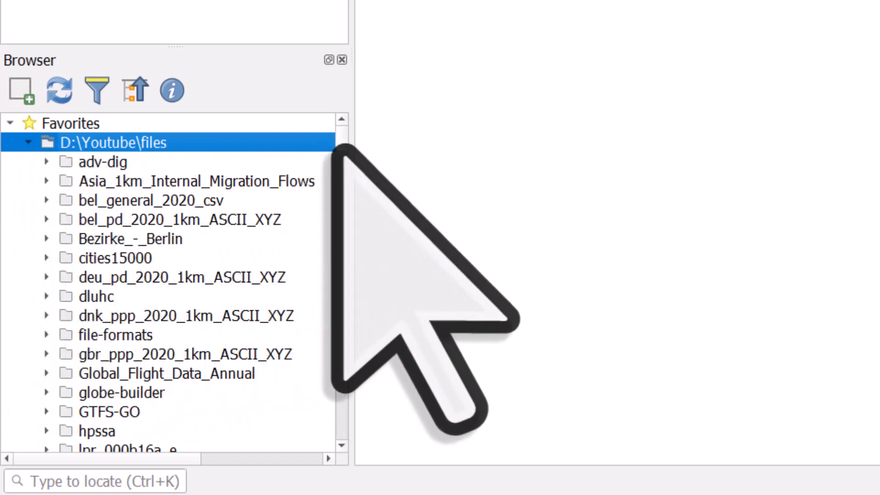
scroll(down, 3)
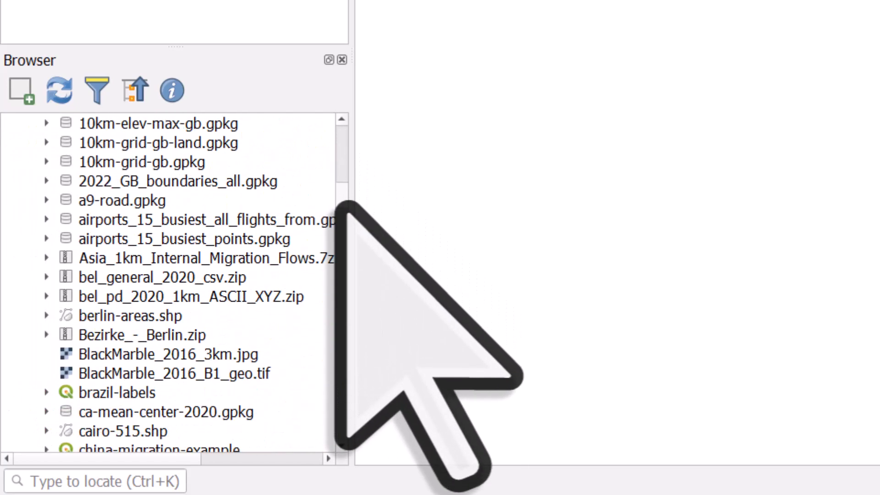
scroll(down, 3)
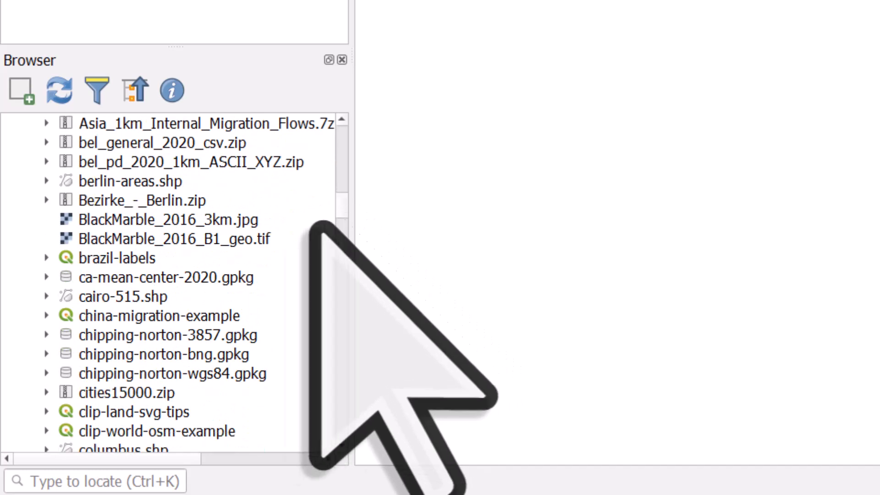
- Expand berlin-areas.shp to show its fields and load it onto the map
click(166, 277)
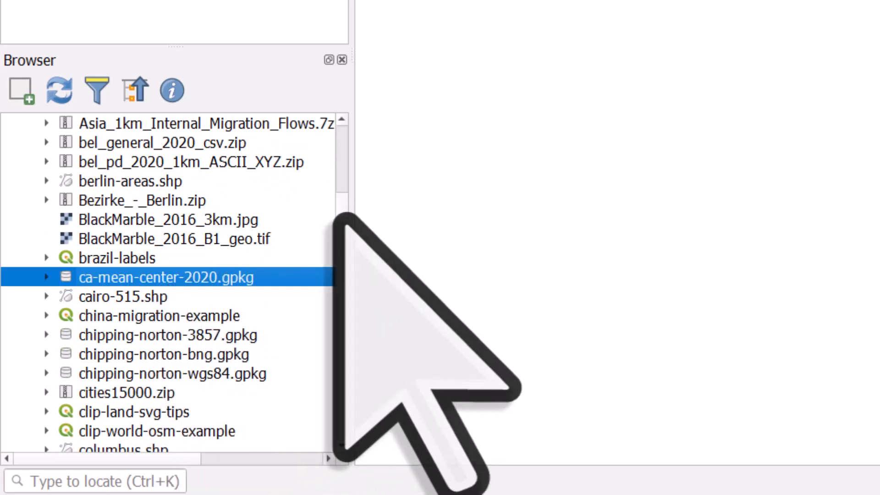
click(129, 180)
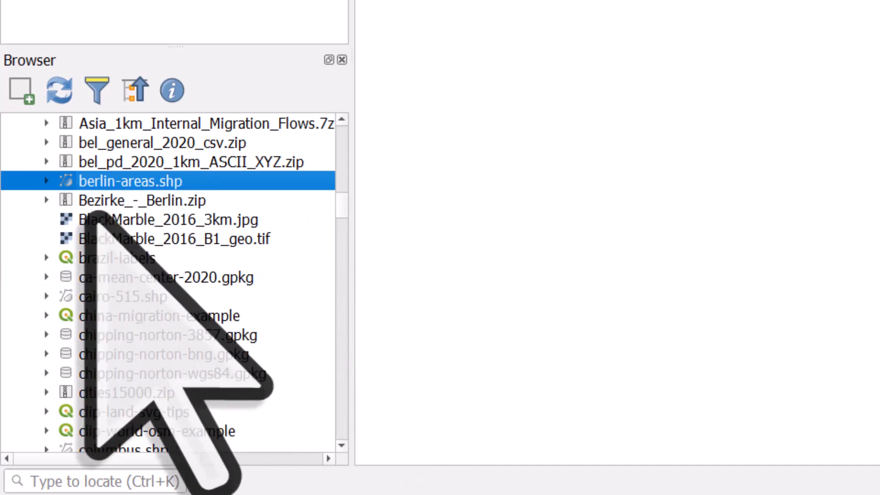
click(47, 181)
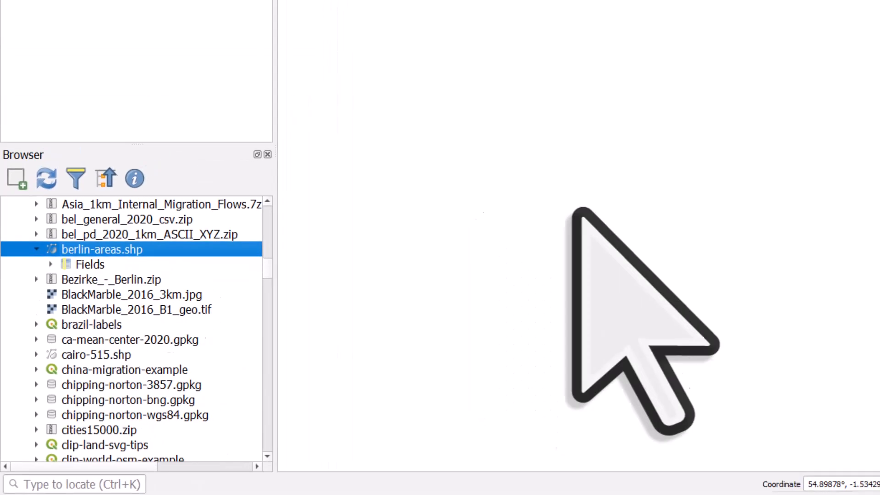
double_click(102, 249)
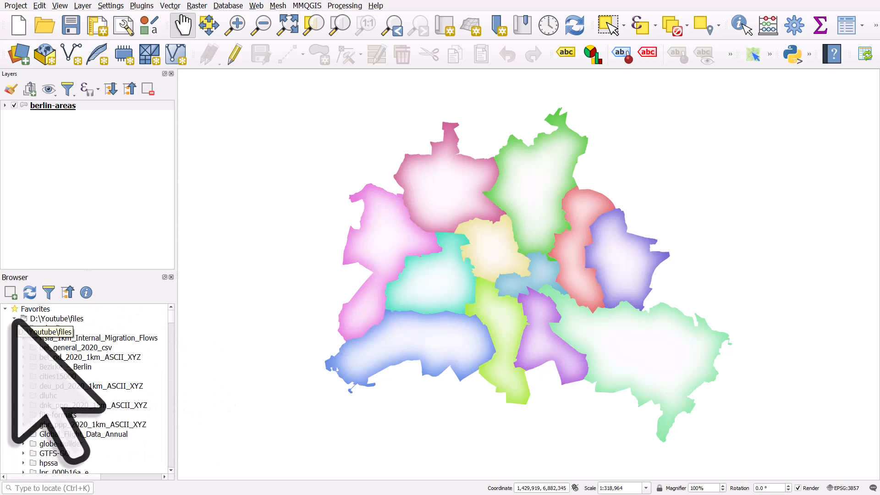
- Collapse the D:\Youtube\files favourite in the Browser
click(15, 318)
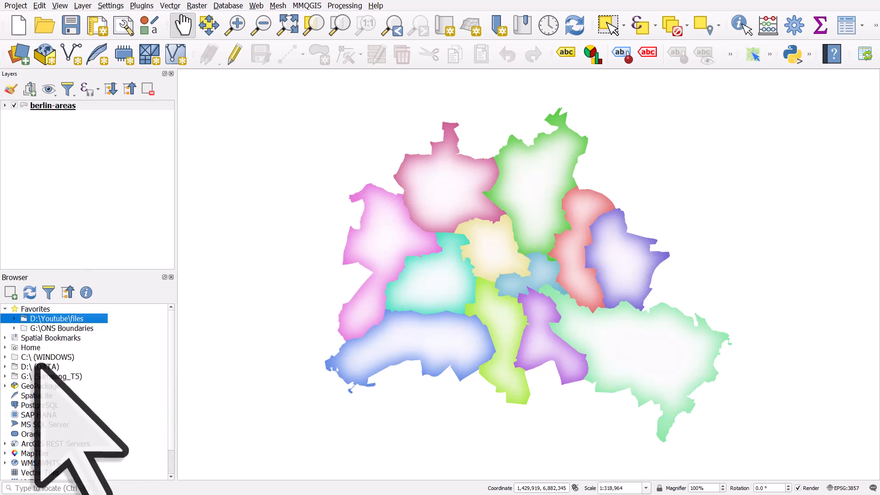
- Expand the D: drive and bring up the Aerialod-v2-data folder's context menu
right_click(31, 367)
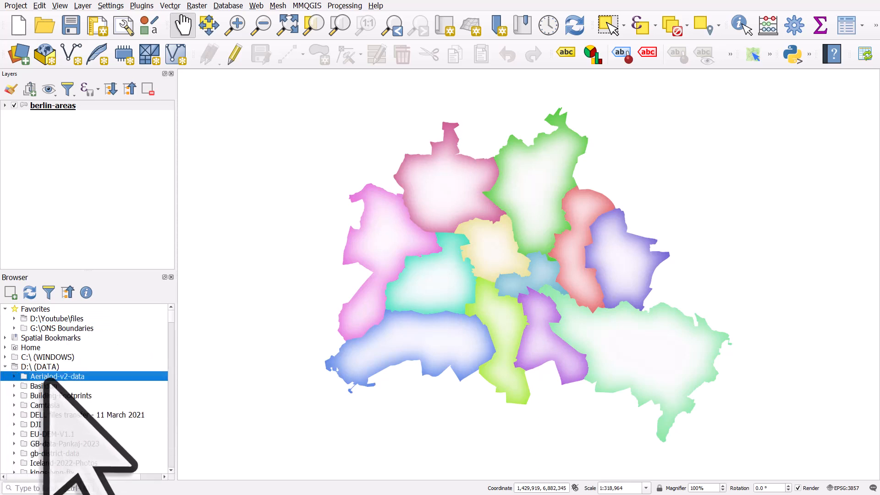
right_click(58, 376)
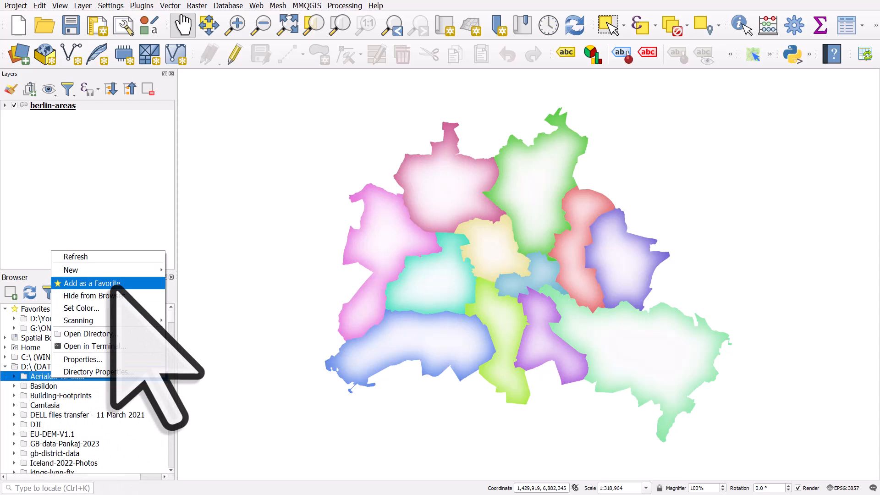